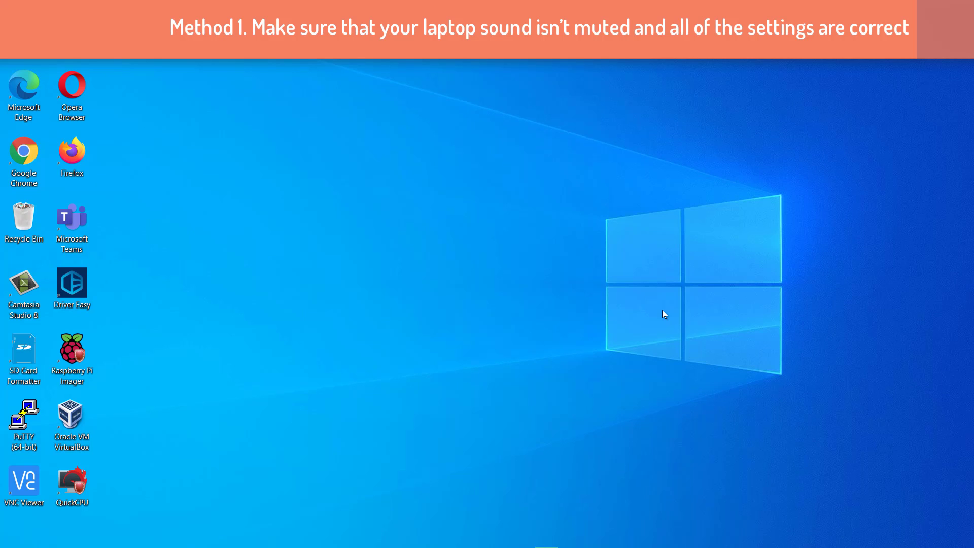
mouse_move(660, 306)
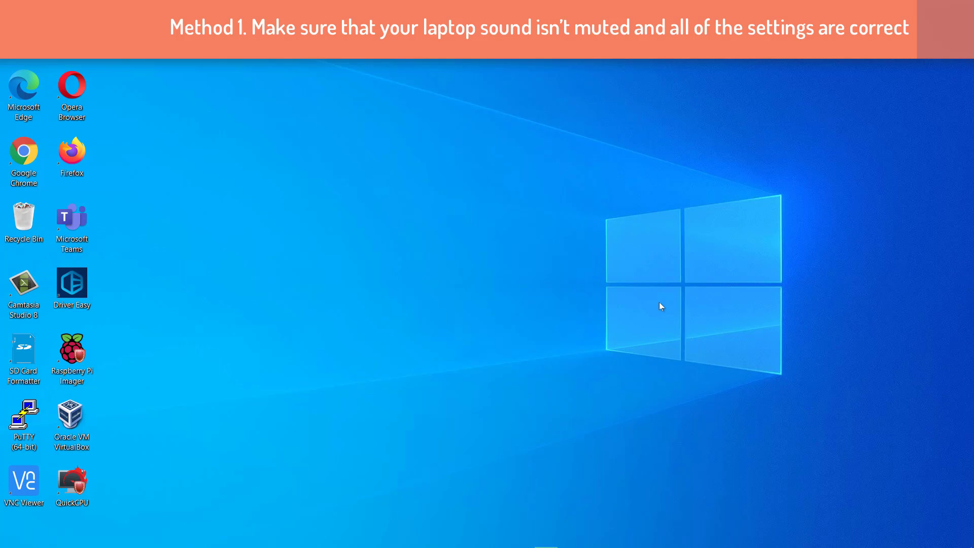
mouse_move(608, 296)
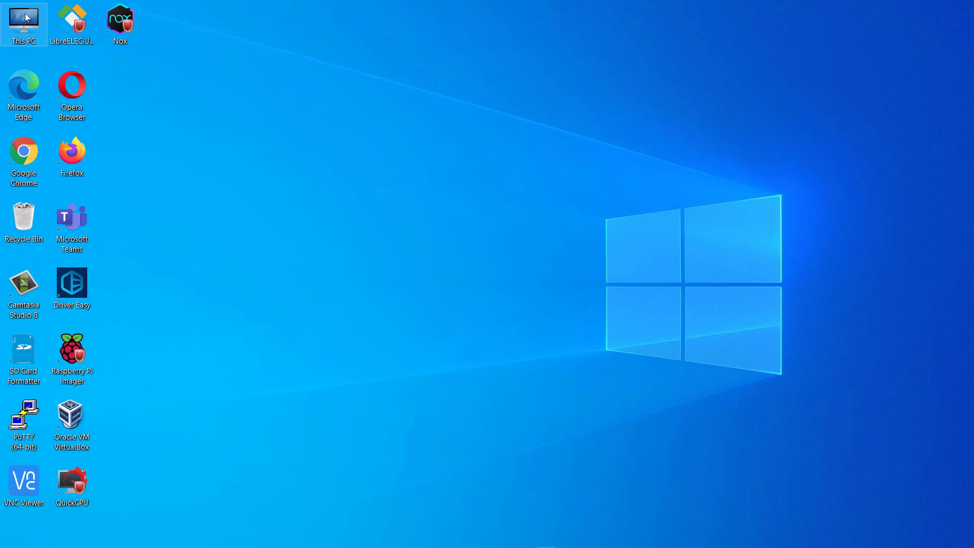
Play the Nostalgic_Pull MP3 from This PC's Downloads folder to test the sound
double_click(24, 21)
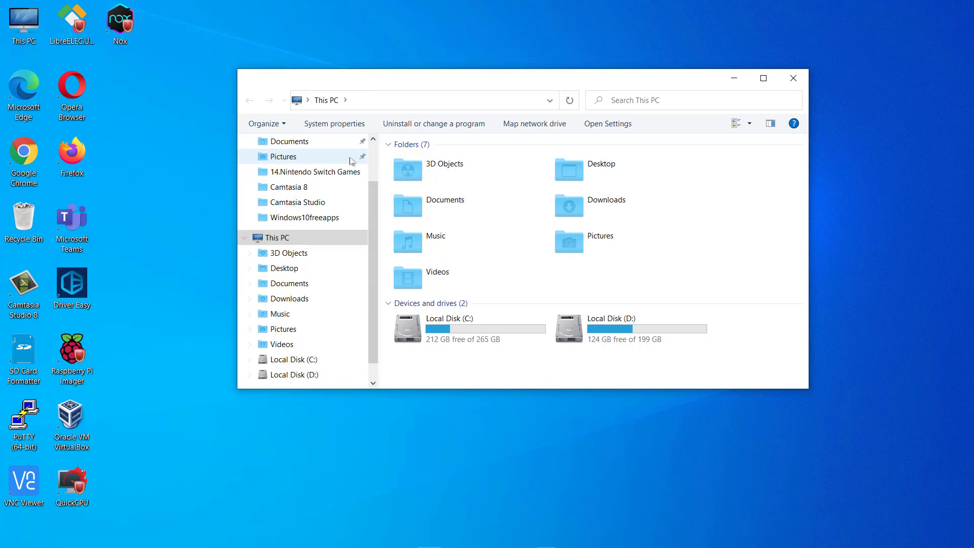
scroll(up, 3)
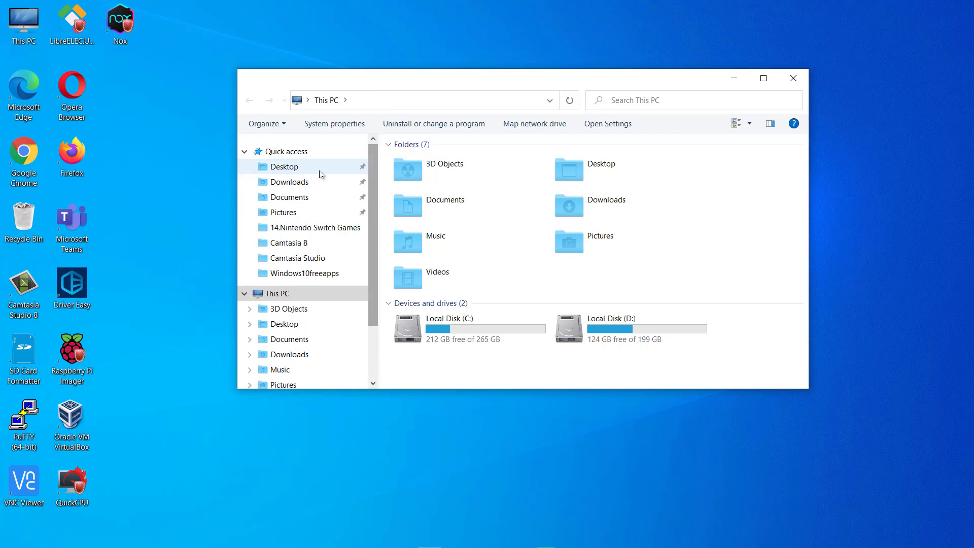
click(291, 182)
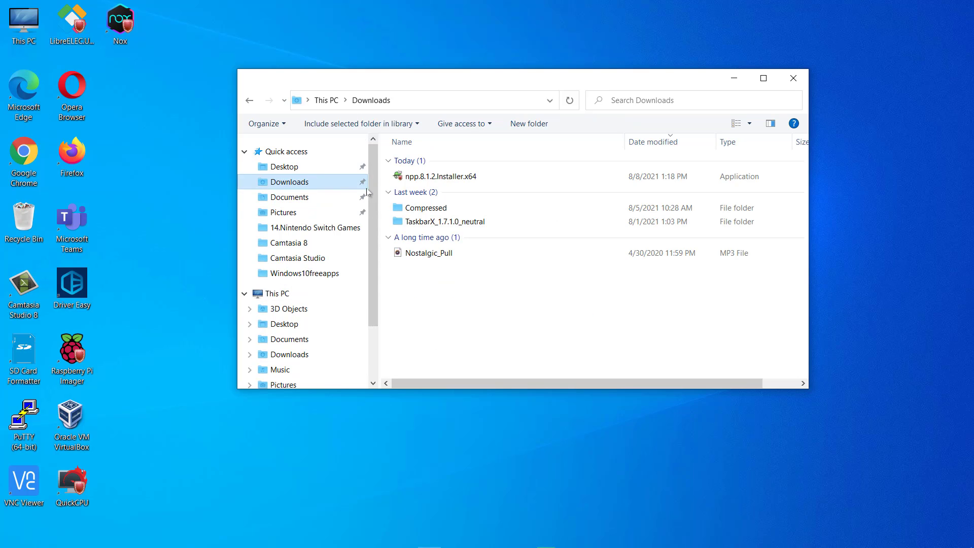
click(430, 253)
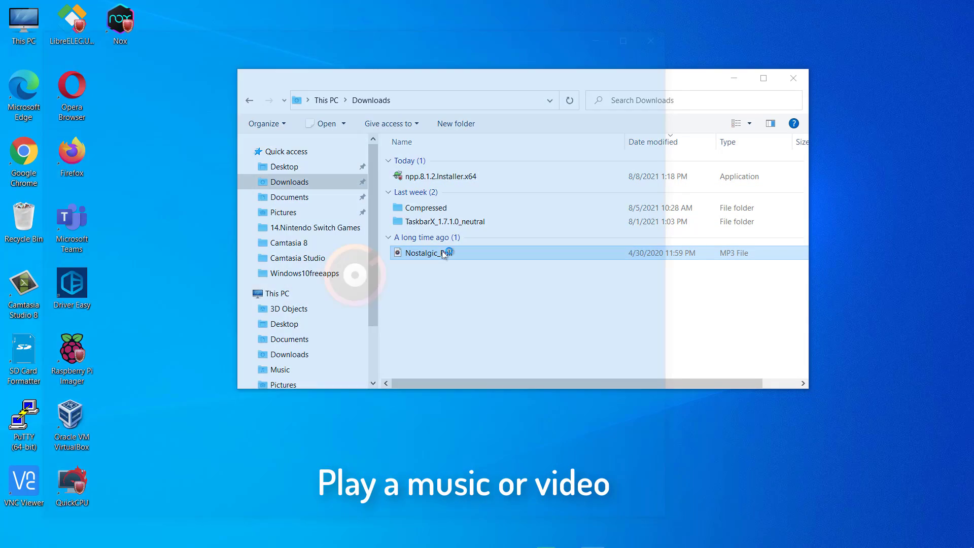
double_click(424, 253)
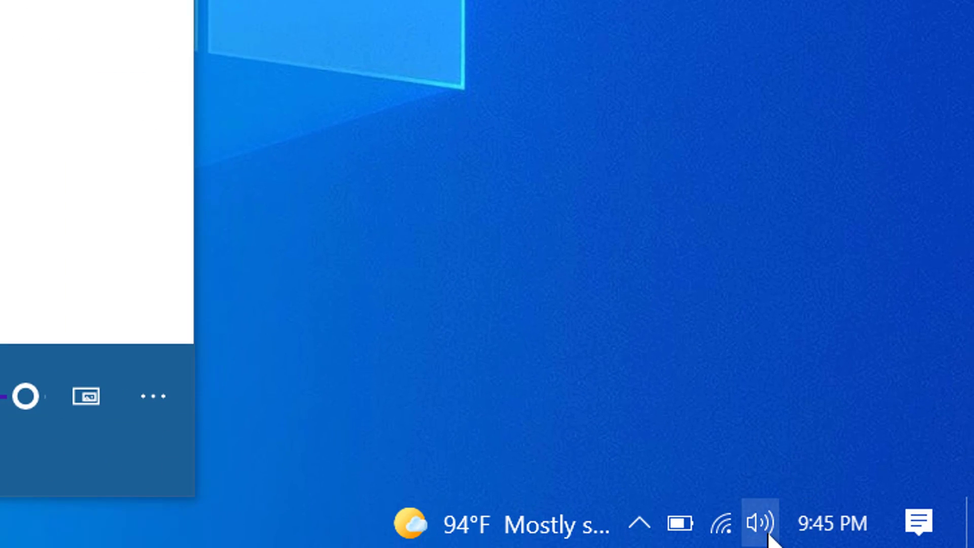
Check the system volume and unmute Groove Music in the Volume Mixer
click(759, 522)
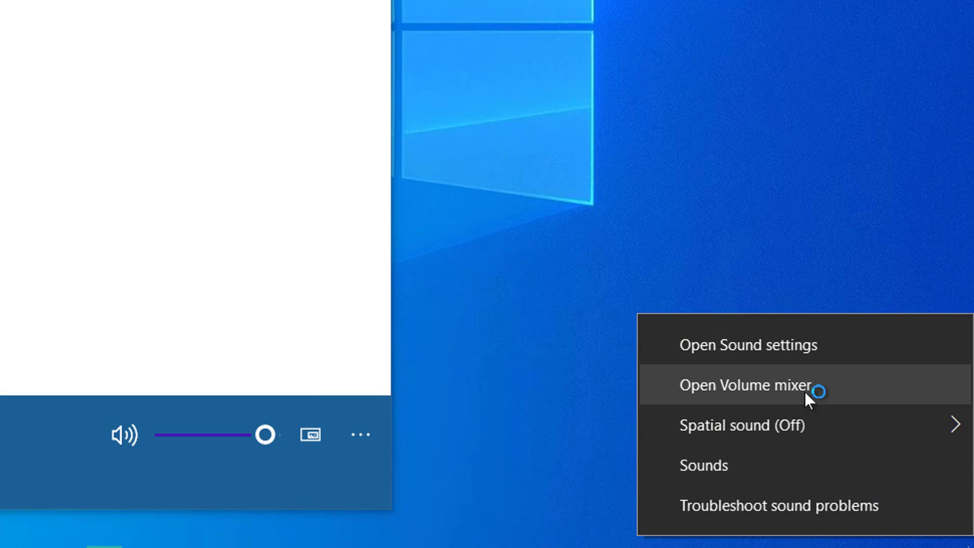
click(745, 385)
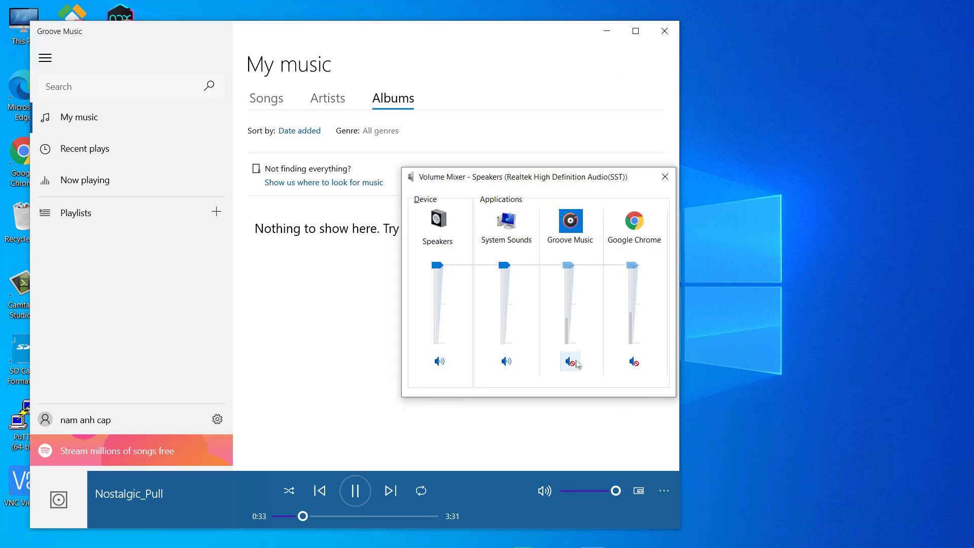
click(570, 362)
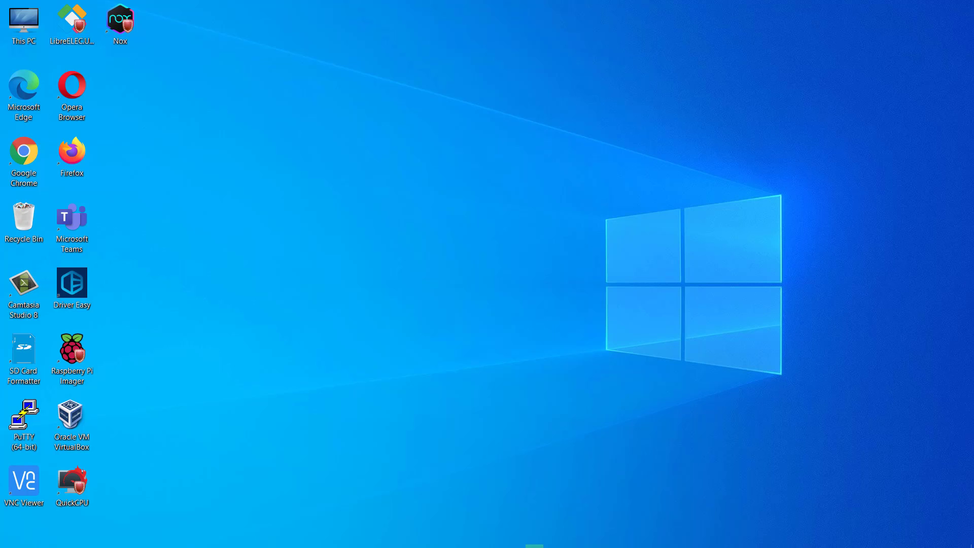
Search the Start menu for 'device manager'
click(9, 538)
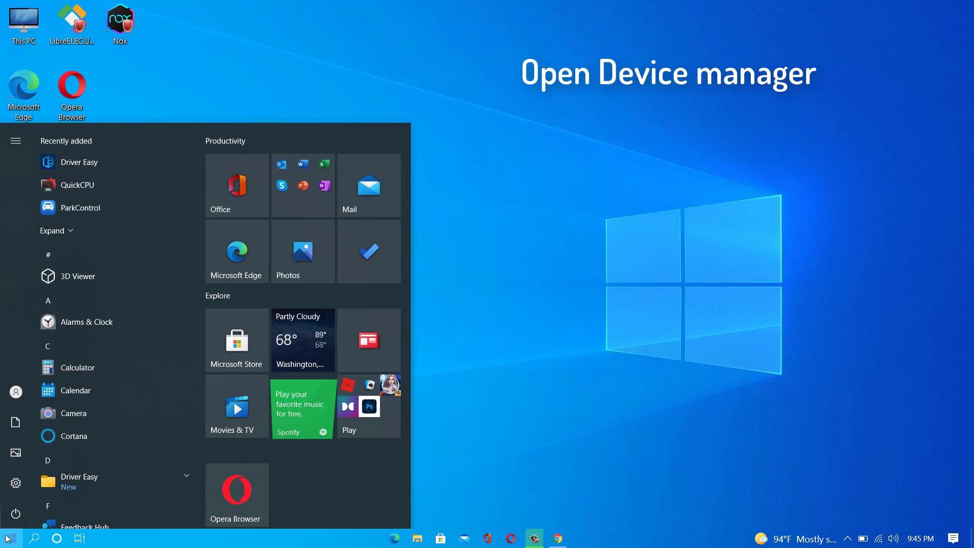
text(device manager)
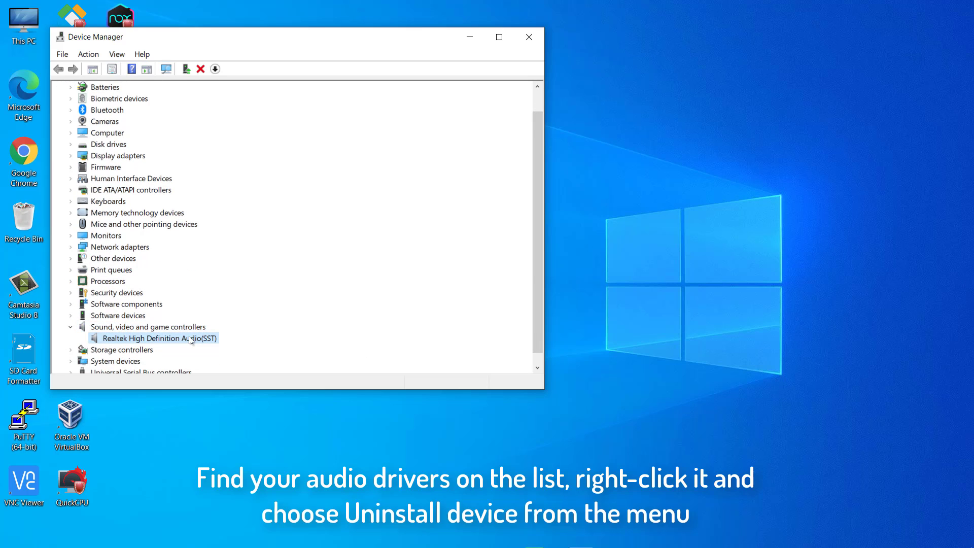
Uninstall the Realtek High Definition Audio(SST) device and restart the computer now
right_click(154, 338)
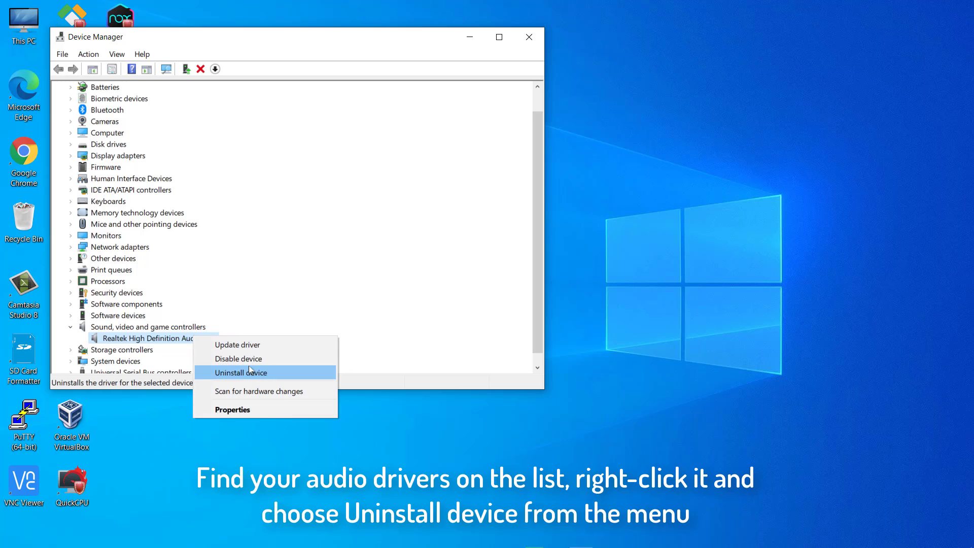
click(242, 372)
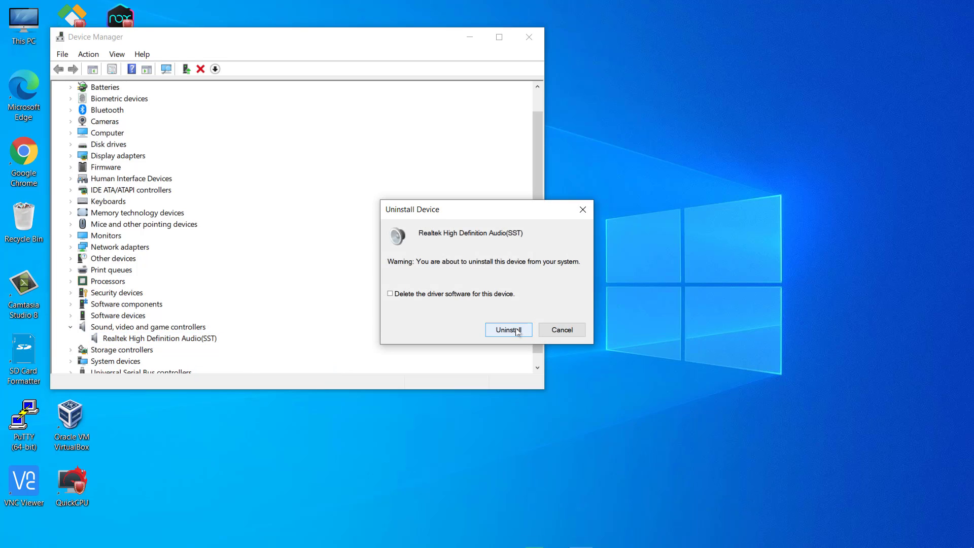
click(507, 329)
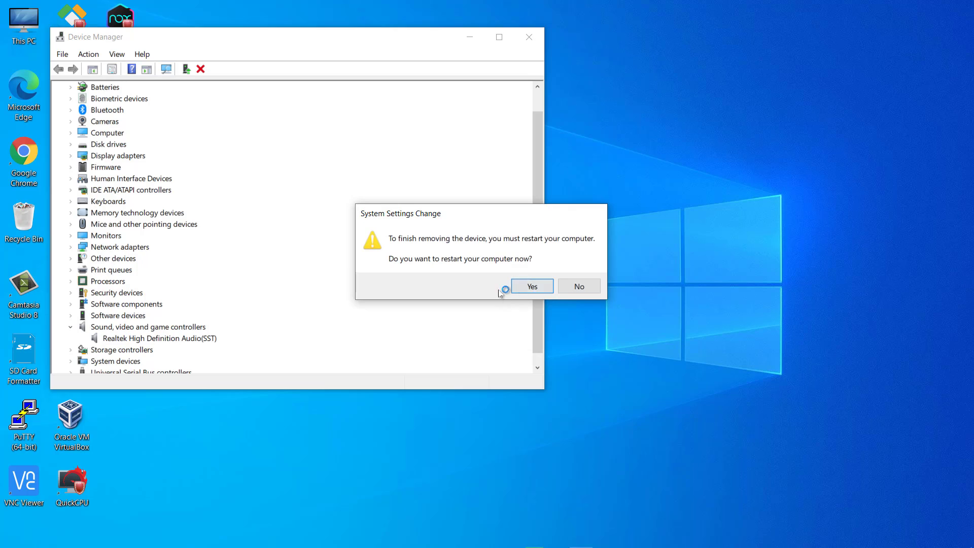
click(531, 286)
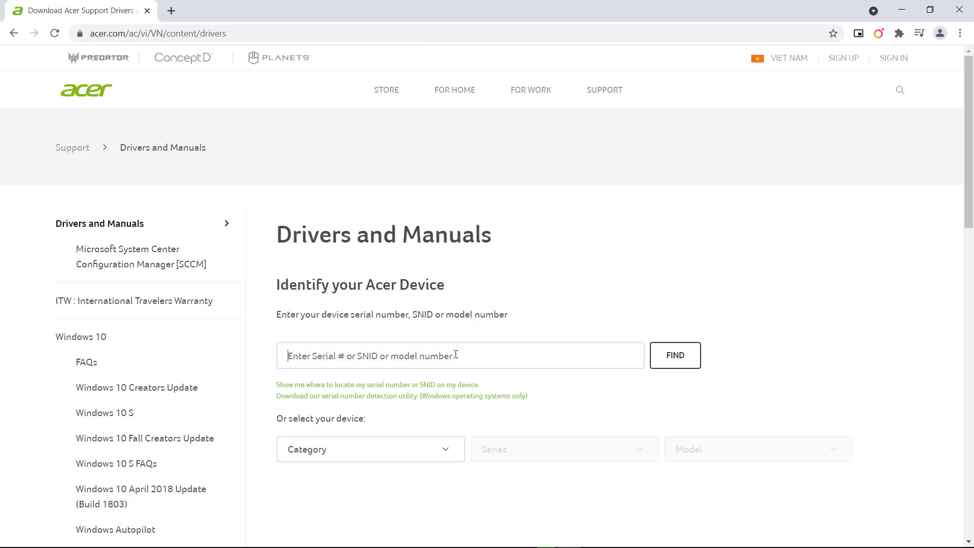
Find Acer support for the Aspire A515-51G model
text(a51)
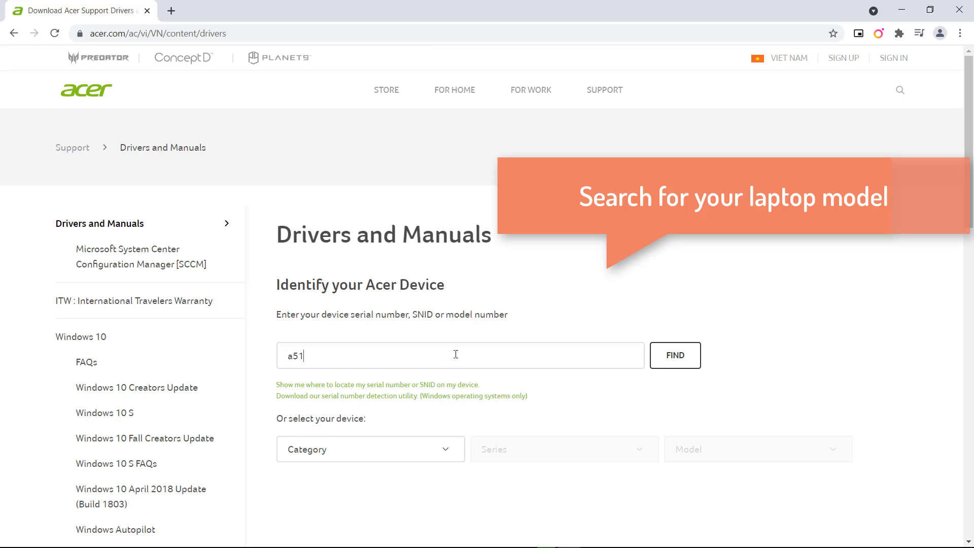
text(5-51g)
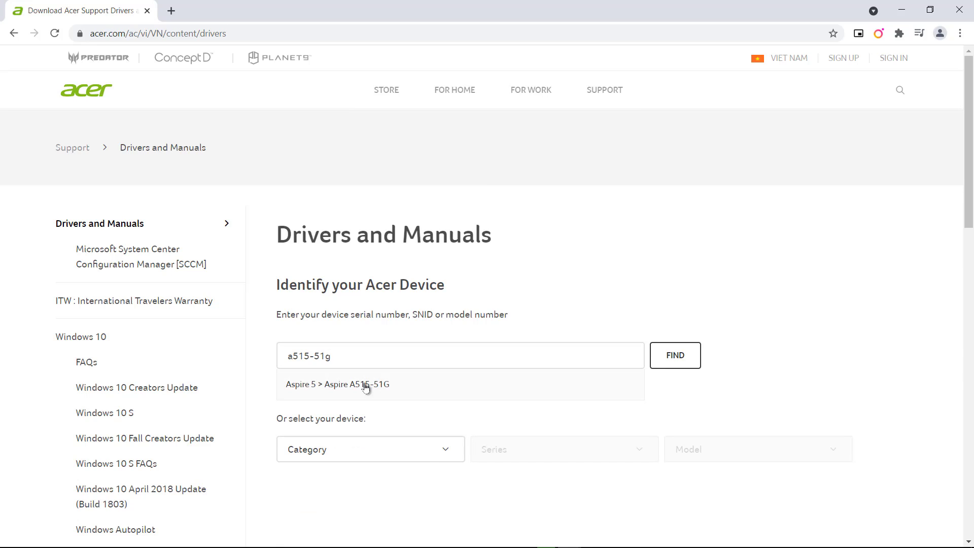
click(337, 384)
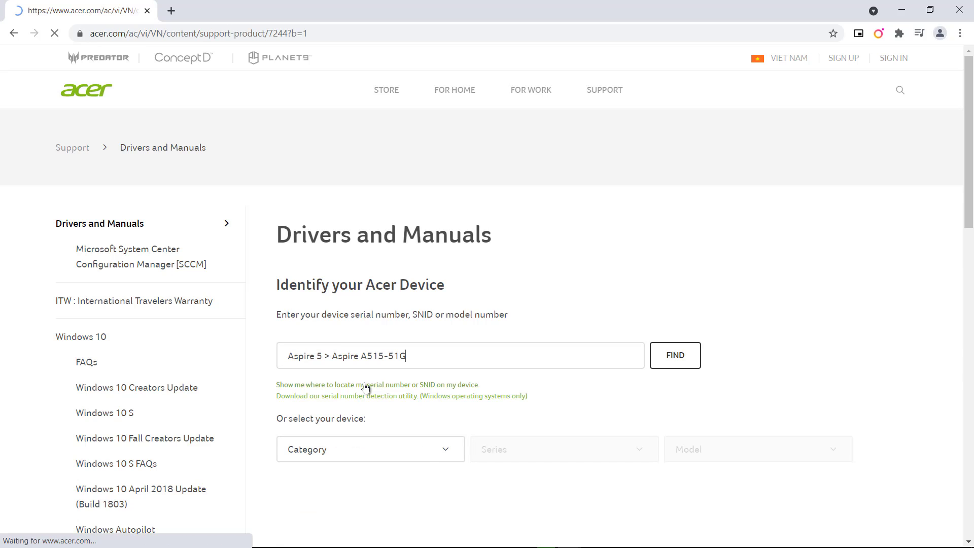
click(675, 356)
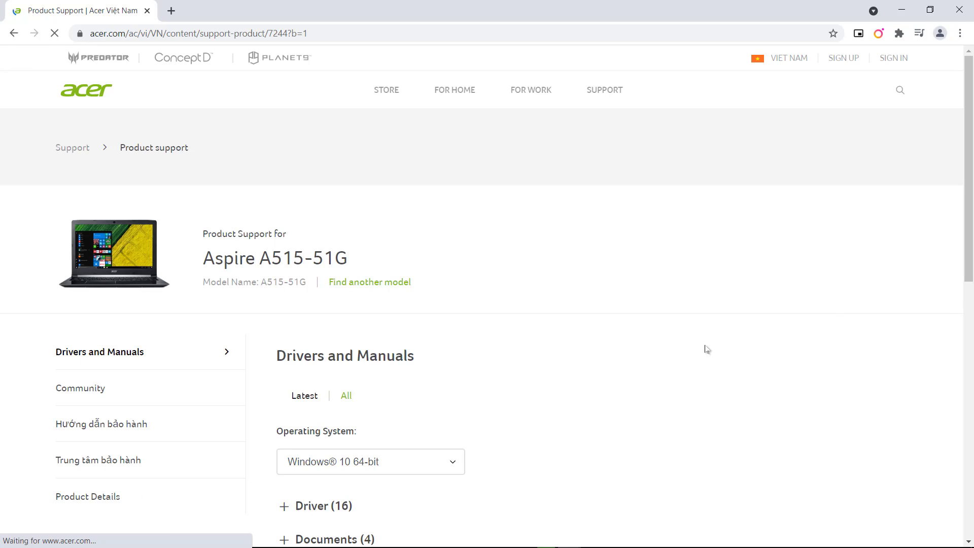
Download the Realtek Audio Driver package from the expanded driver list
scroll(down, 3)
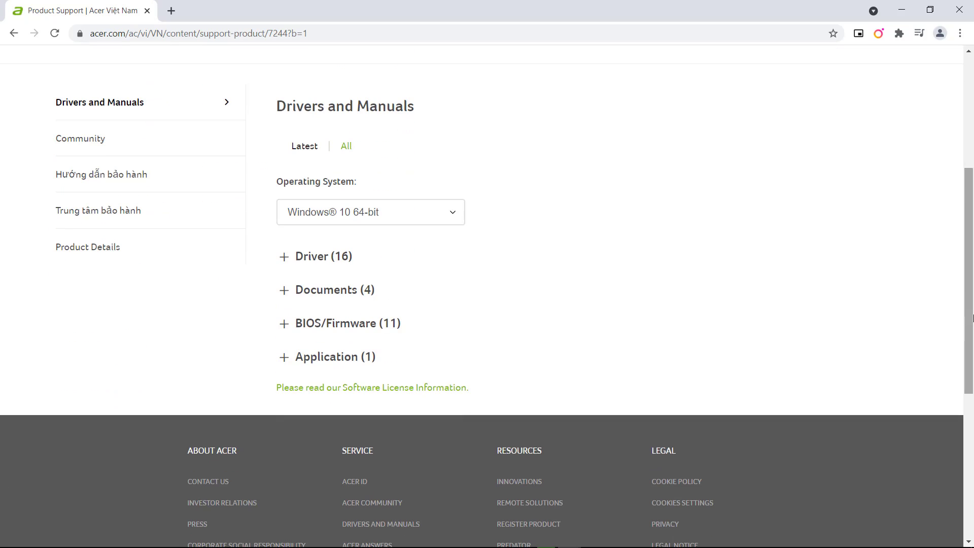
mouse_move(422, 227)
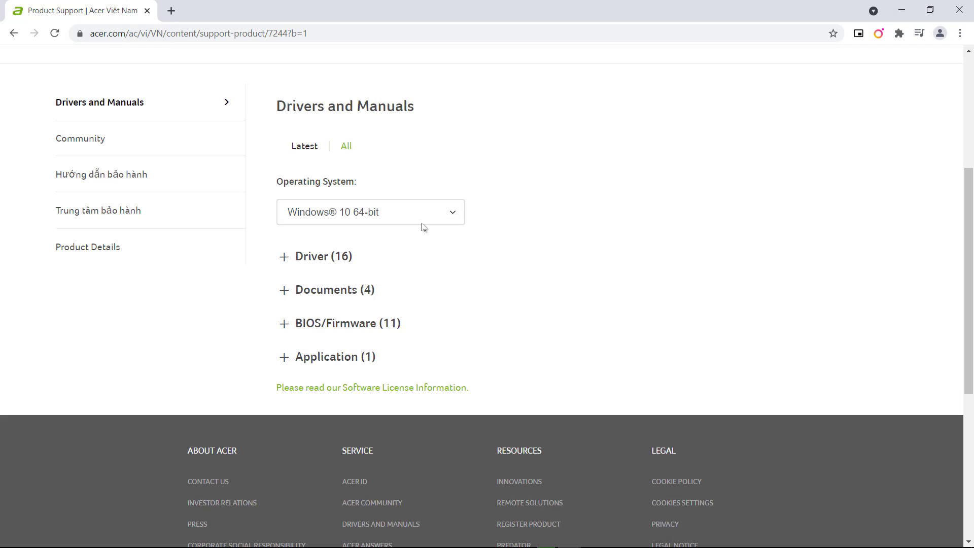
click(316, 256)
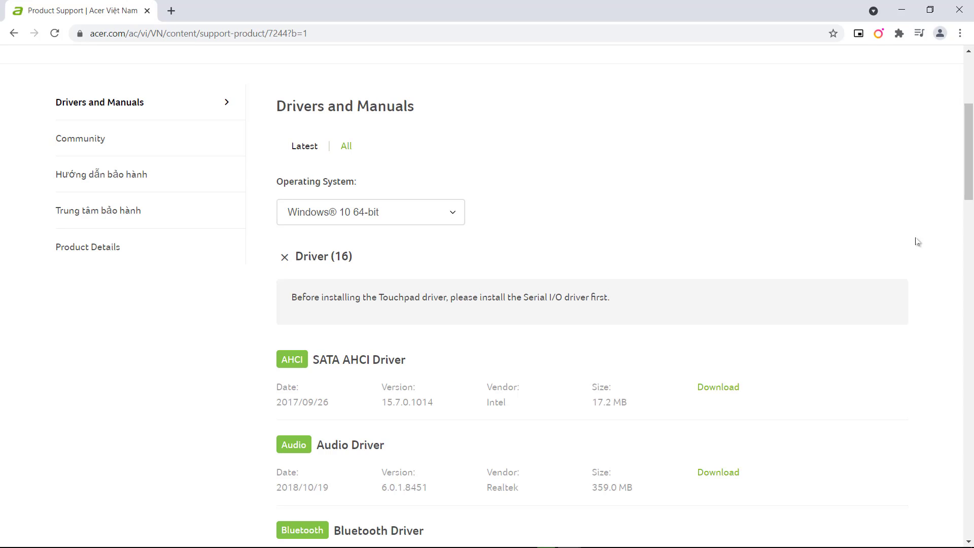
scroll(down, 3)
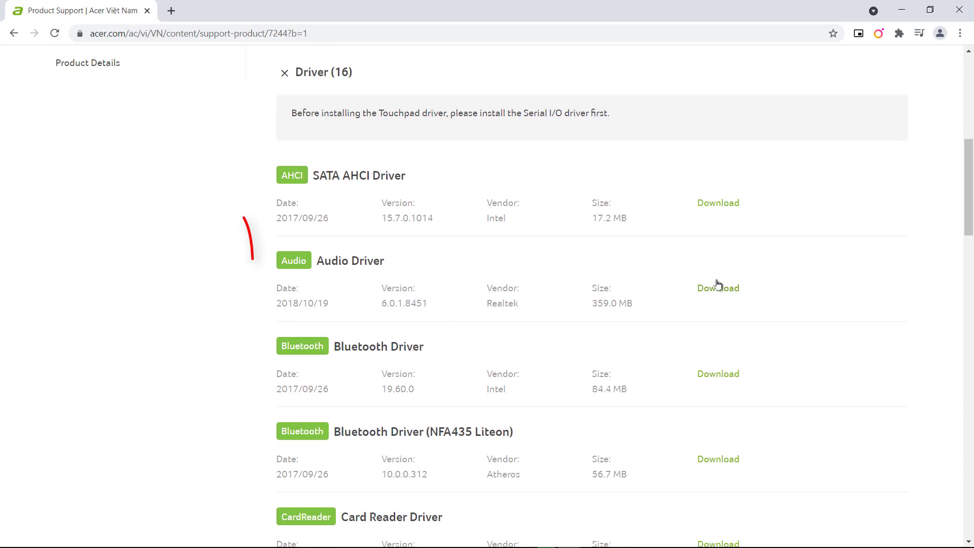
mouse_move(718, 288)
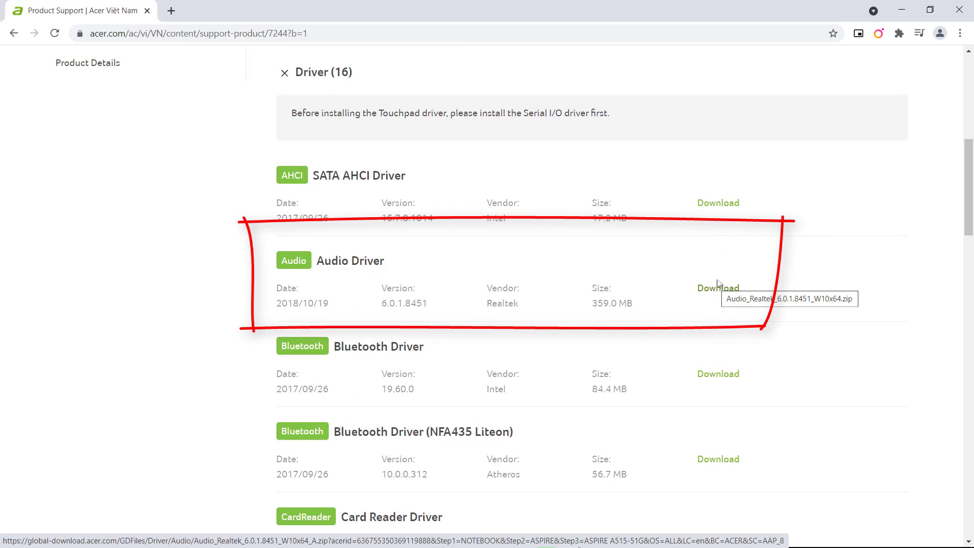
click(718, 287)
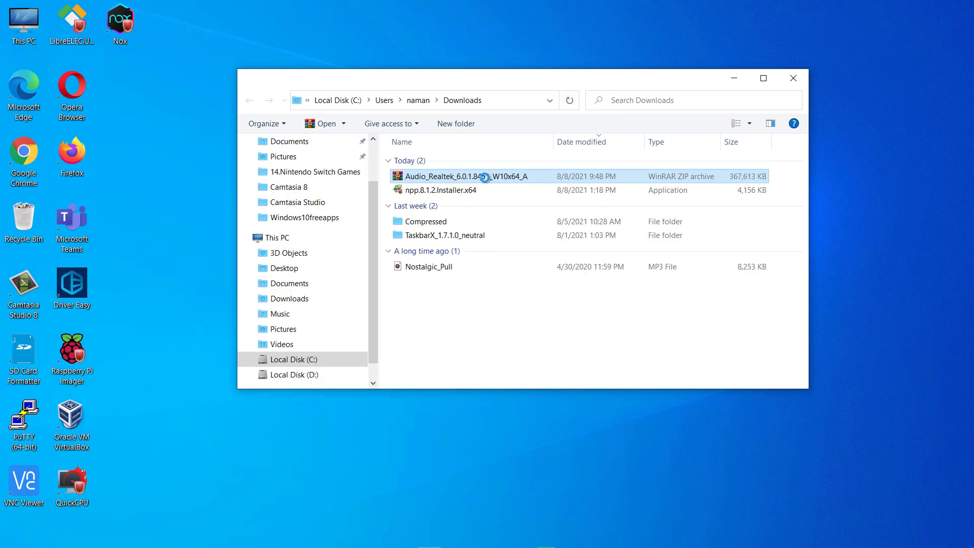
Extract the Audio_Realtek zip into the Downloads folder
right_click(460, 175)
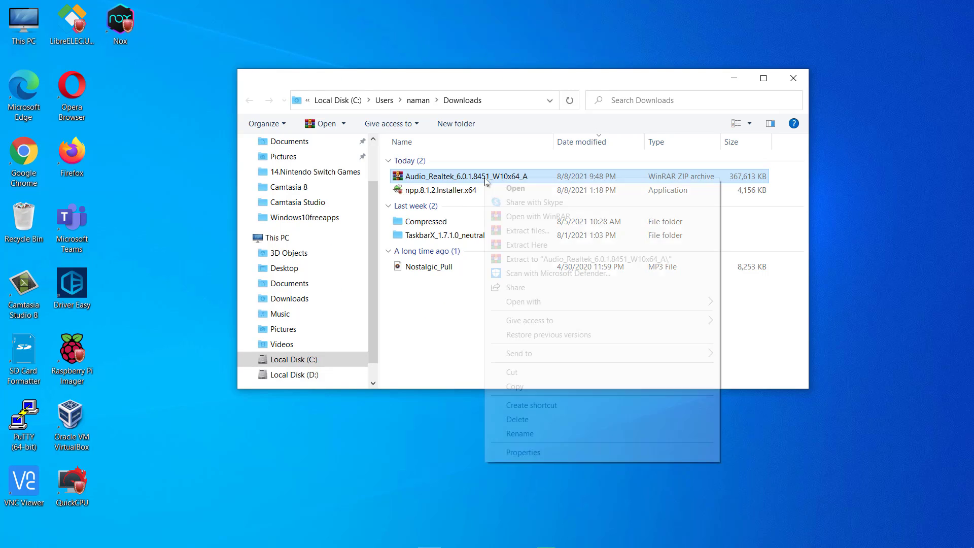
click(546, 259)
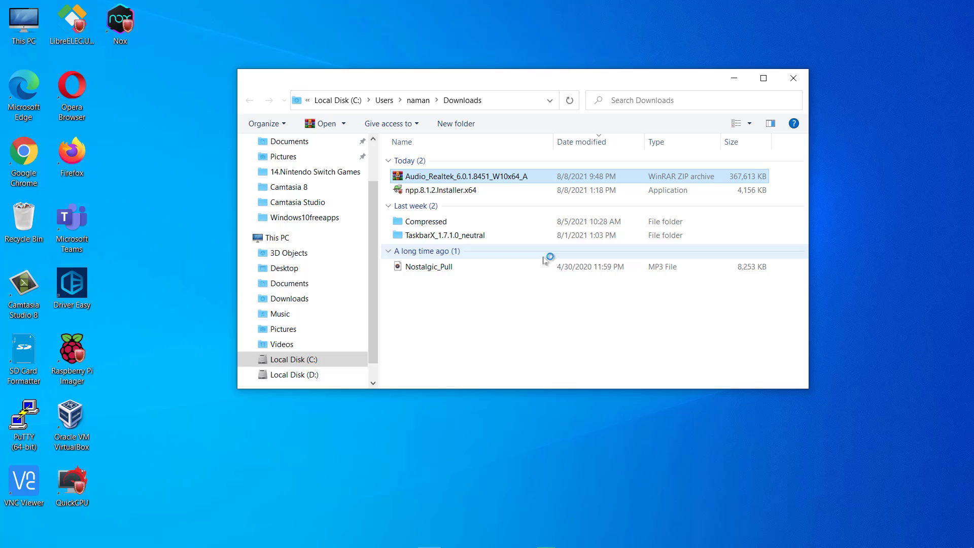
double_click(464, 176)
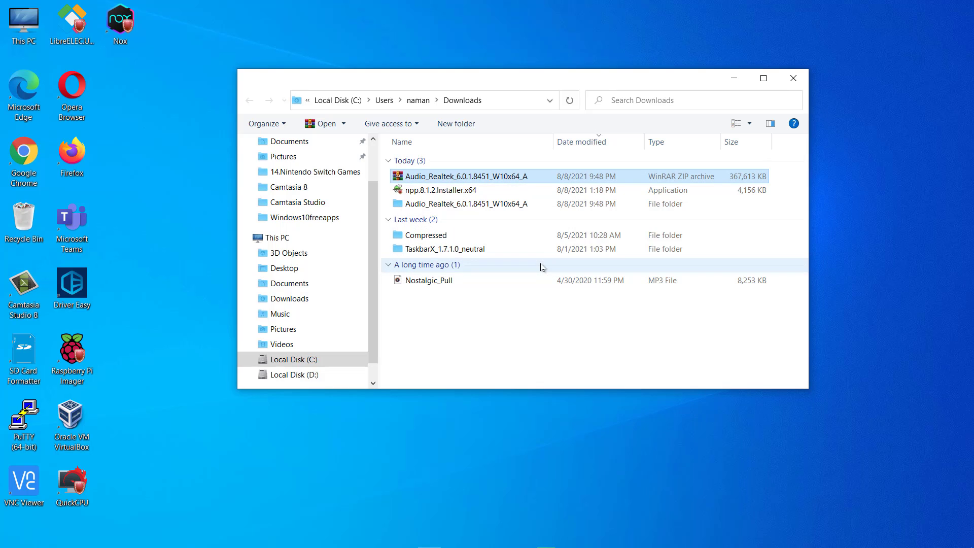
Run Setup from the extracted 8451_WHQL_FF00_ISST3432_RealtekMic folder
double_click(466, 203)
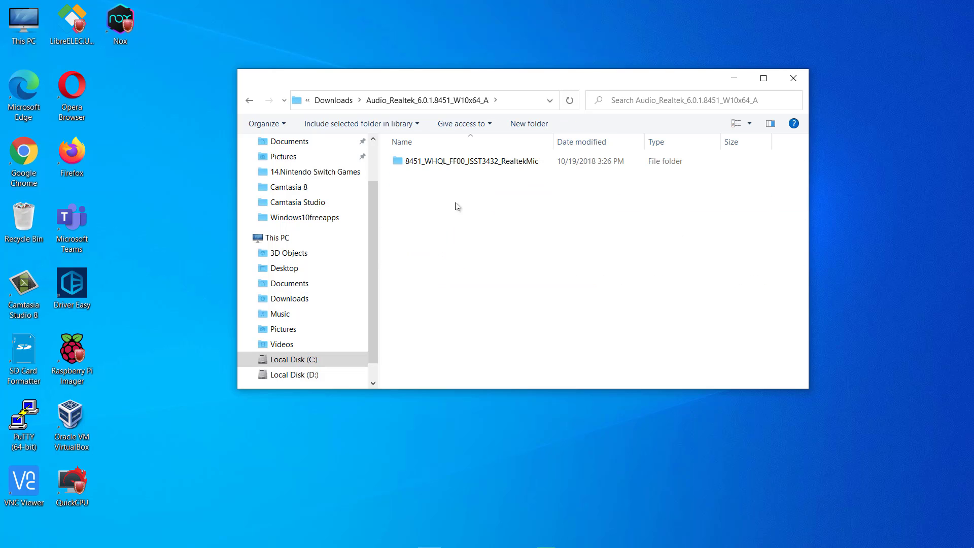
double_click(470, 161)
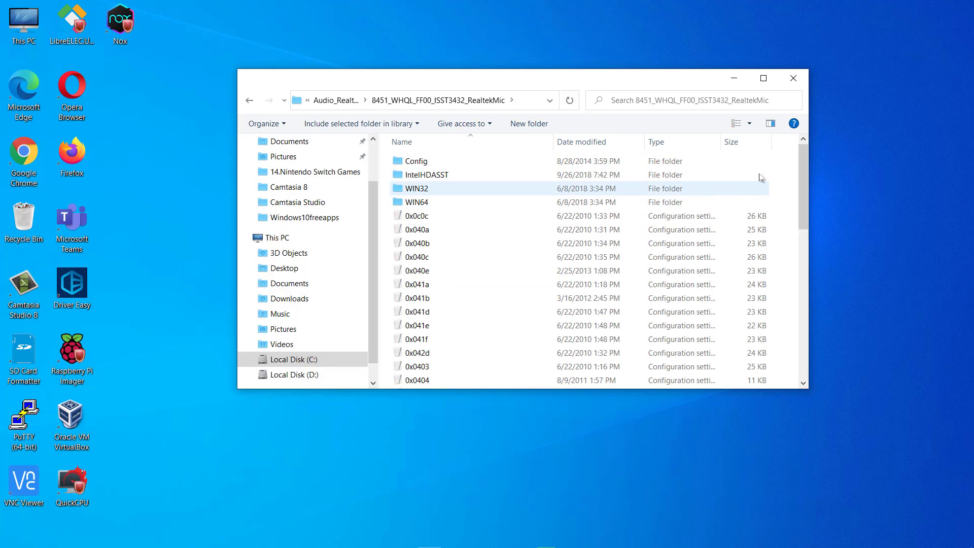
scroll(down, 3)
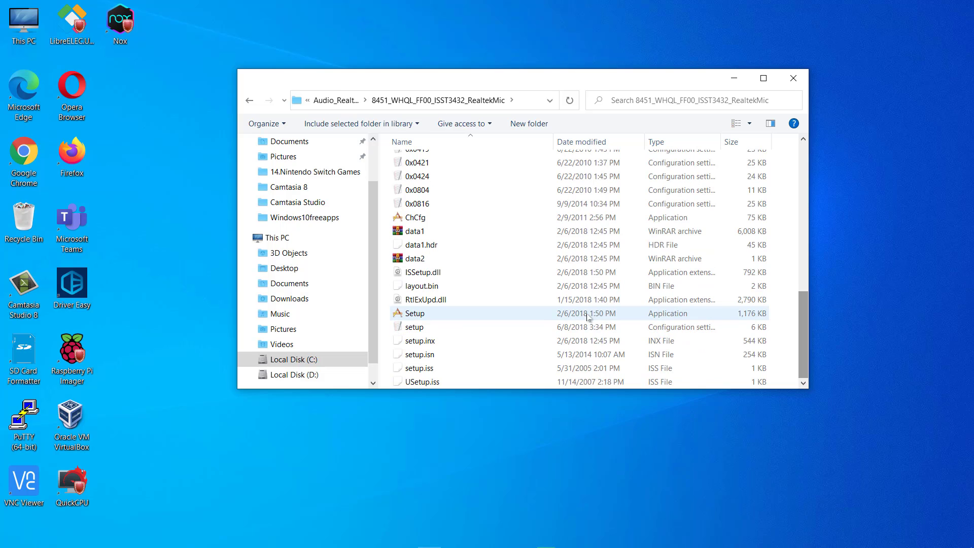
double_click(414, 314)
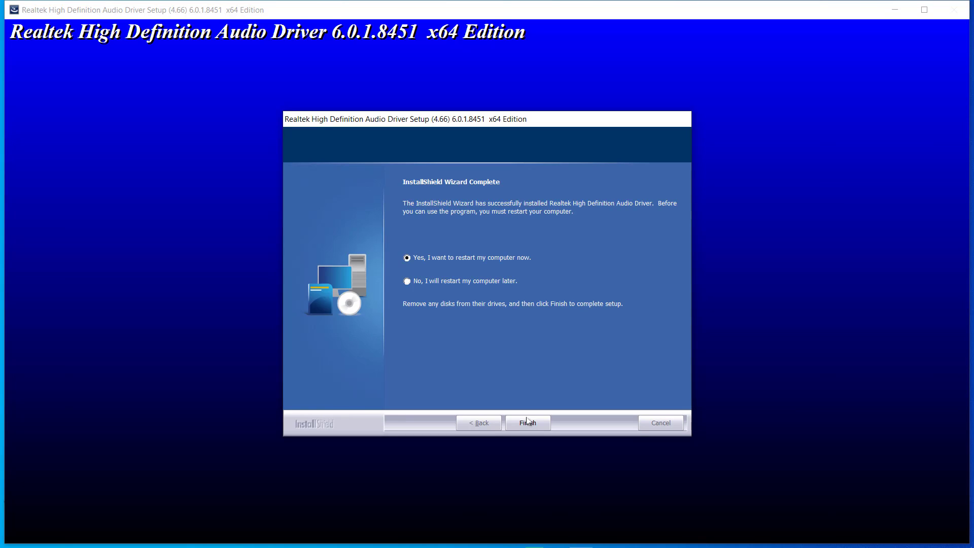
Finish the Realtek installation and start a Driver Easy scan
click(527, 422)
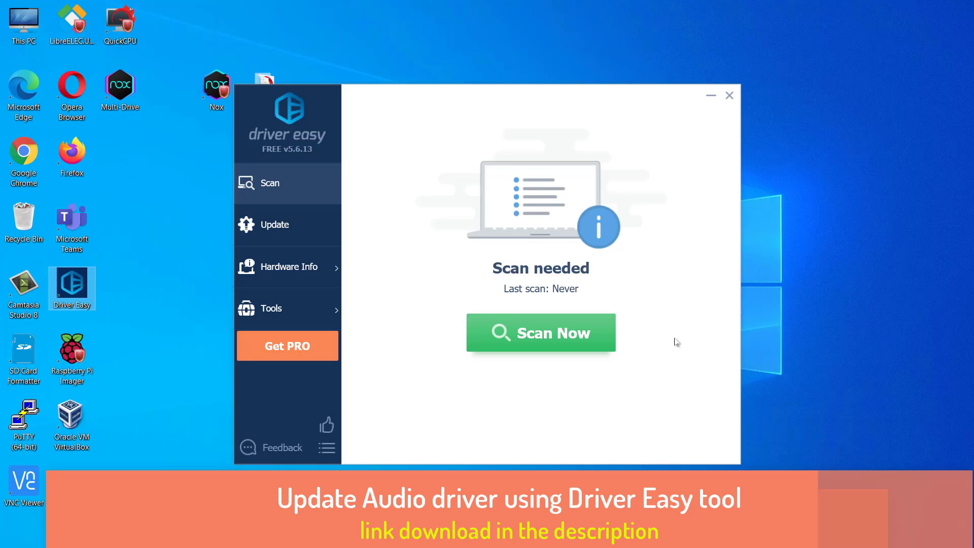
mouse_move(668, 344)
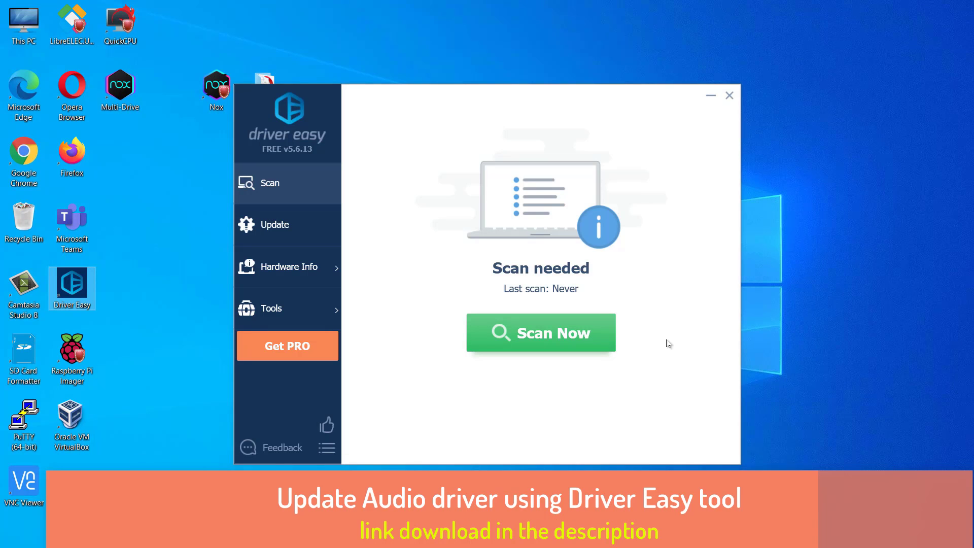
click(540, 333)
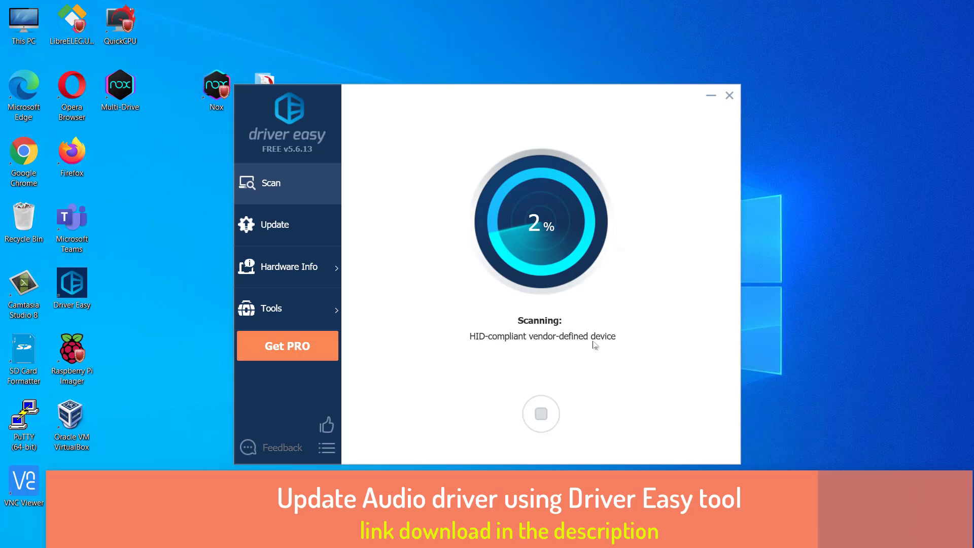